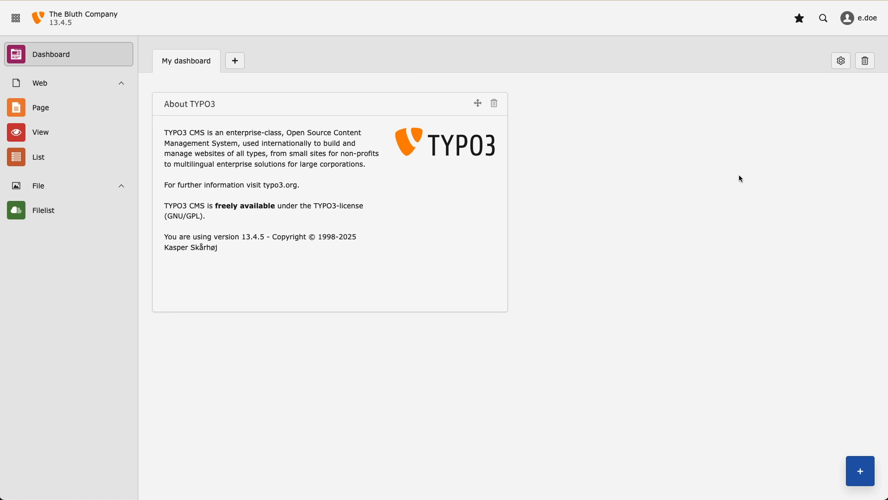
{"action": "mouse_move", "coordinate": [151, 109]}
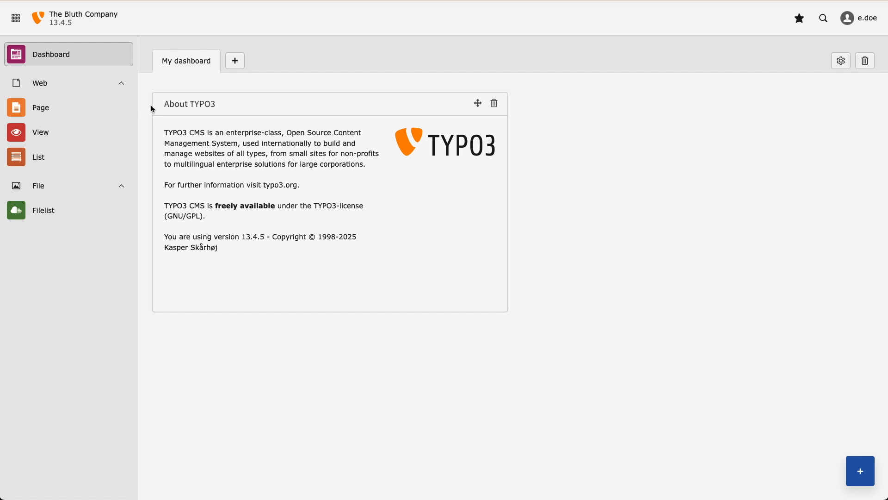
- Add a new standard page 'Meet The Team' below About Us in the page tree
{"action": "left_click", "coordinate": [40, 107]}
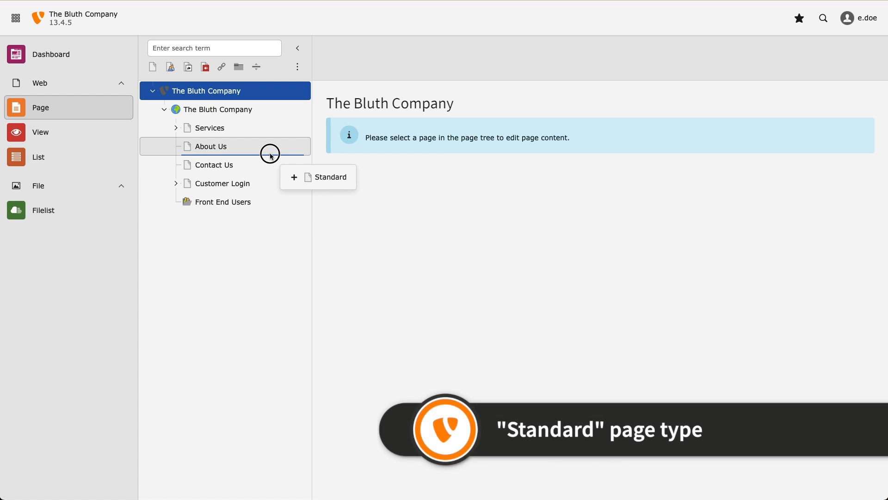
{"action": "left_click", "coordinate": [317, 177]}
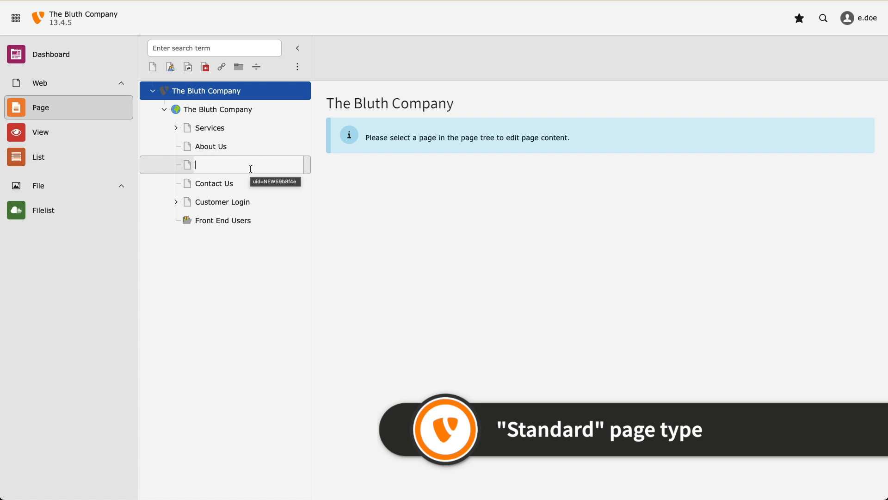
{"action": "type", "text": "Meet The Team"}
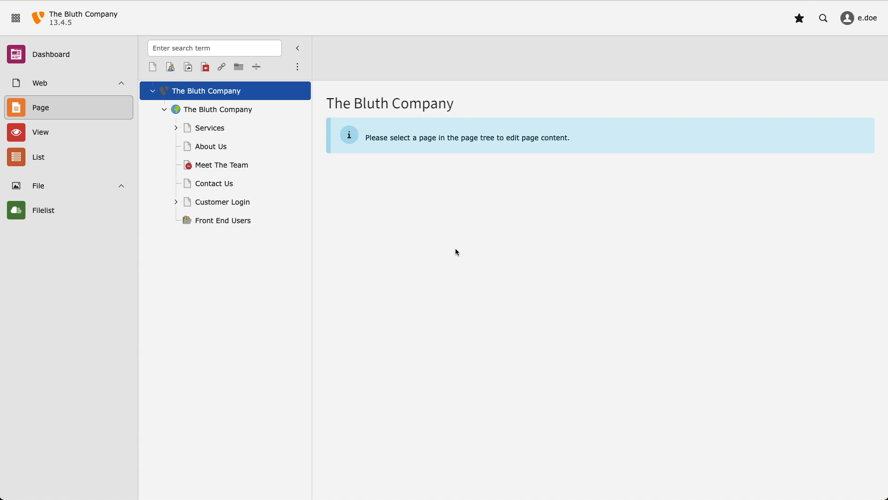
{"action": "mouse_move", "coordinate": [441, 261]}
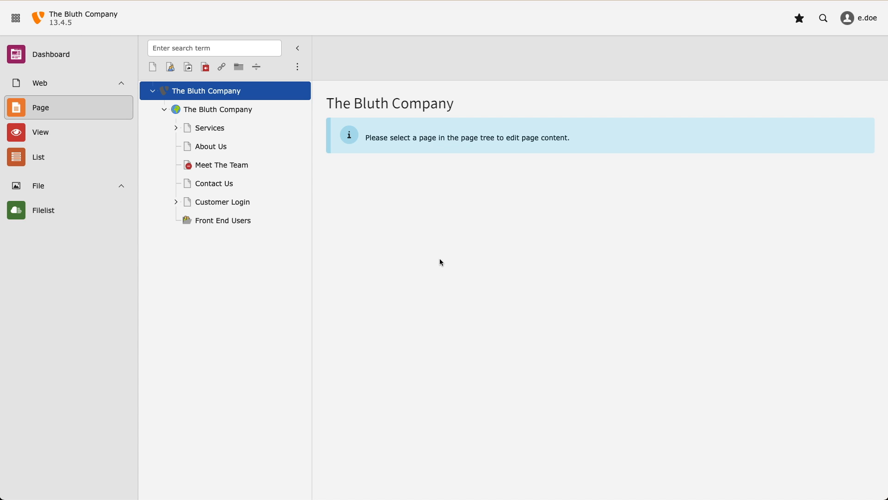
{"action": "mouse_move", "coordinate": [188, 74]}
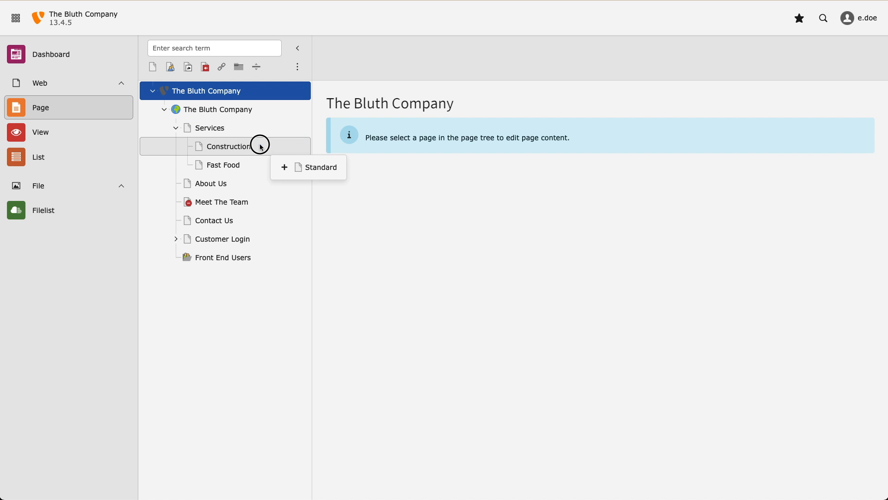
- Add a 'Consulting' page under Services after Construction, then bring up actions for Meet The Team
{"action": "left_click", "coordinate": [320, 167]}
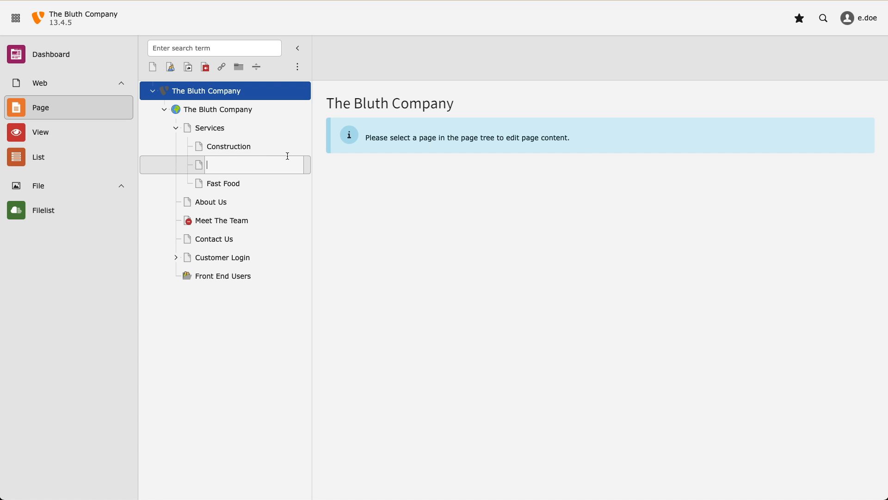
{"action": "type", "text": "Consulting"}
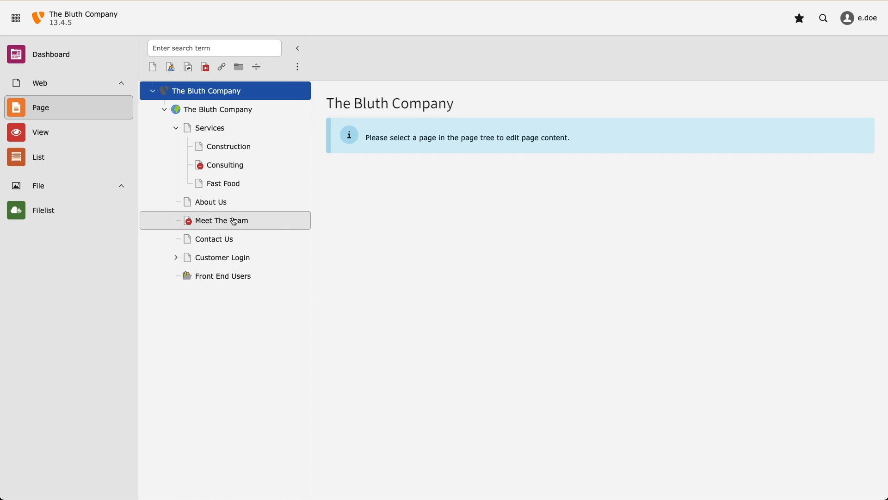
{"action": "left_click", "coordinate": [221, 220]}
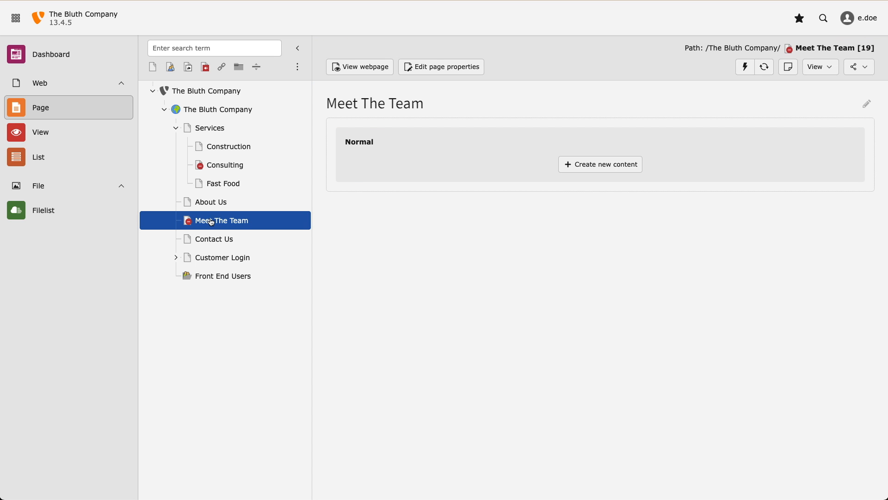
{"action": "right_click", "coordinate": [221, 220]}
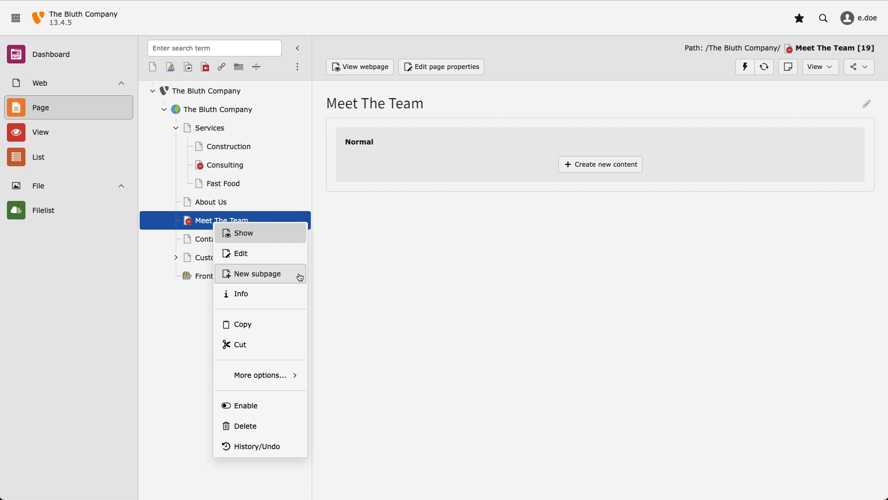
- Create and save a subpage titled 'CEO - George Bluth' under Meet The Team
{"action": "left_click", "coordinate": [257, 274]}
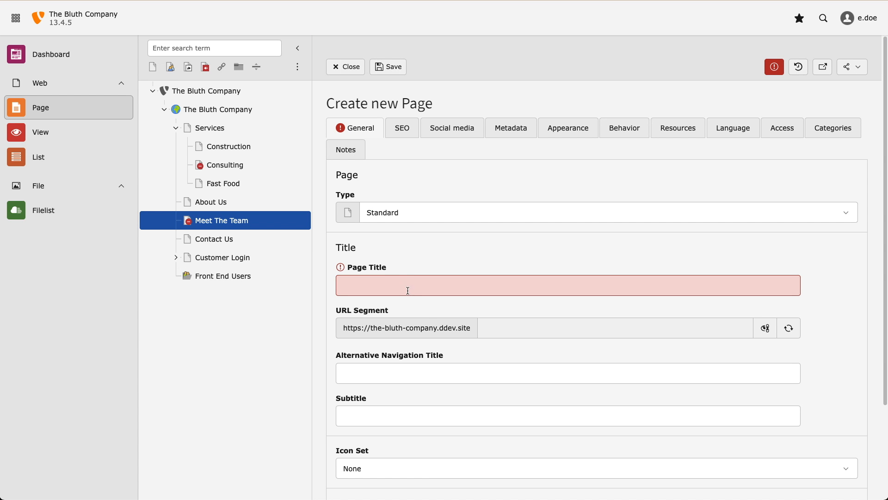
{"action": "type", "text": "CEO -"}
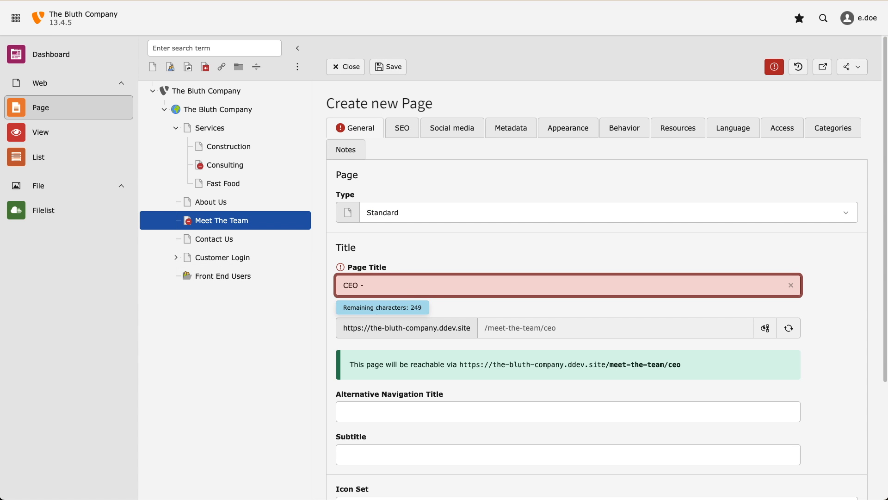
{"action": "type", "text": "George Bl"}
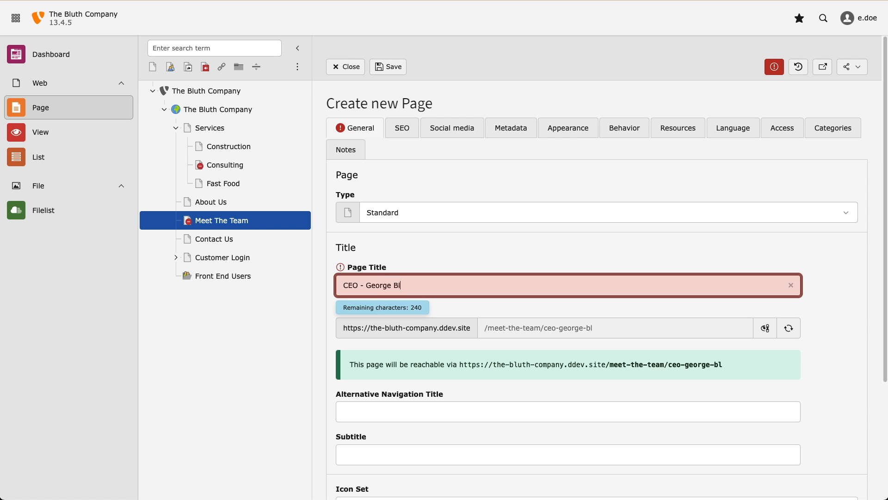
{"action": "type", "text": "uth"}
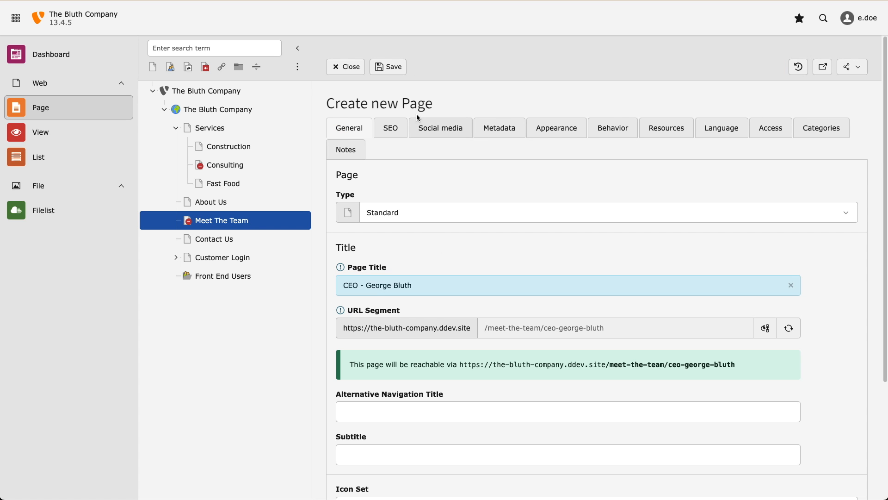
{"action": "left_click", "coordinate": [387, 67]}
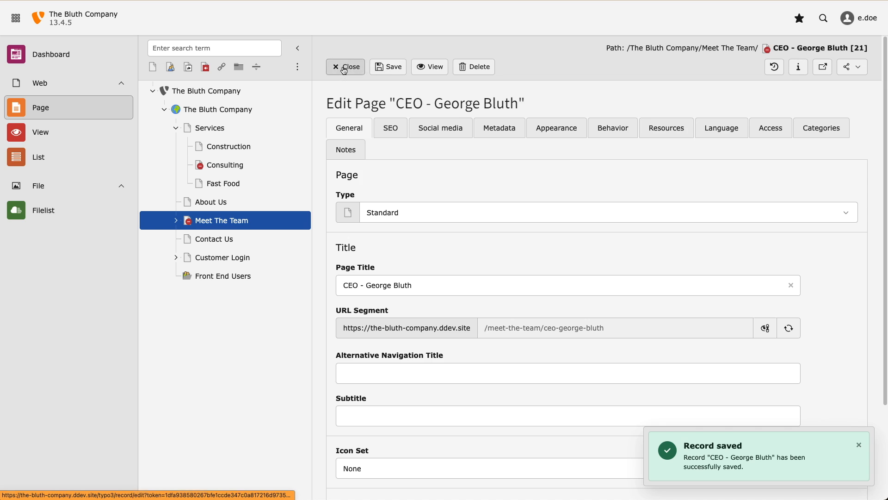
- Return to Meet The Team and expand it to show CEO - George Bluth beneath
{"action": "left_click", "coordinate": [345, 67]}
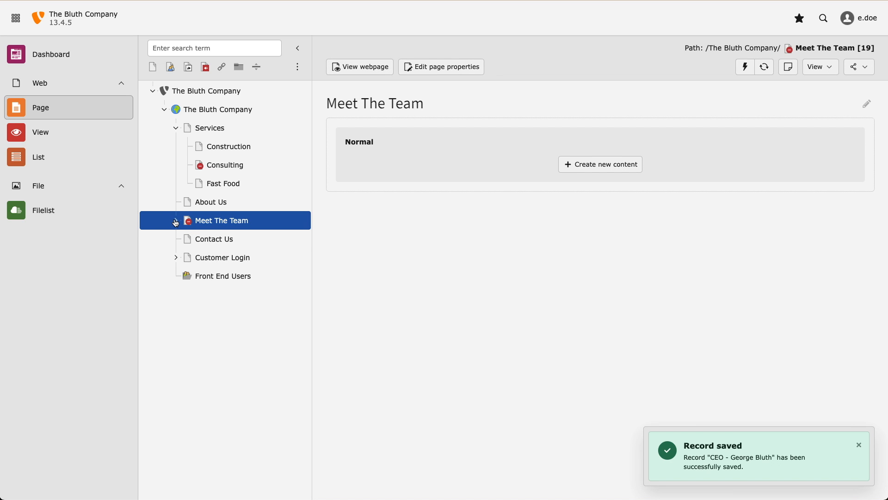
{"action": "left_click", "coordinate": [176, 220]}
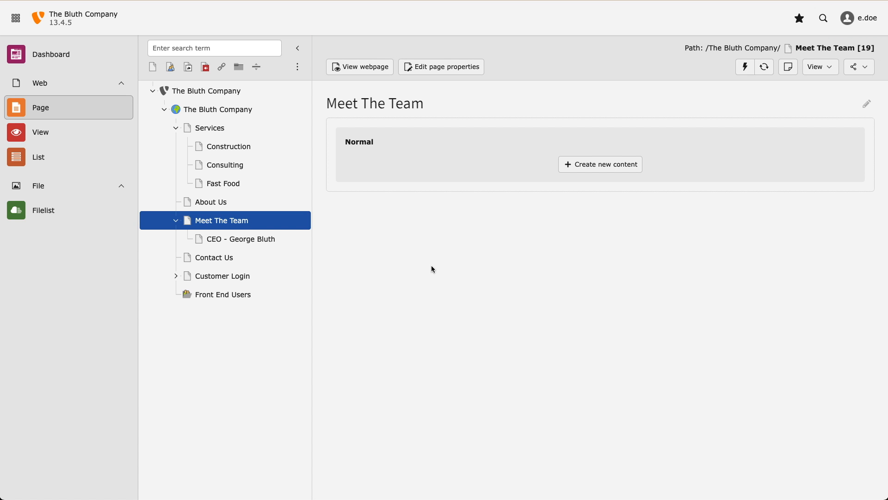
{"action": "mouse_move", "coordinate": [465, 266]}
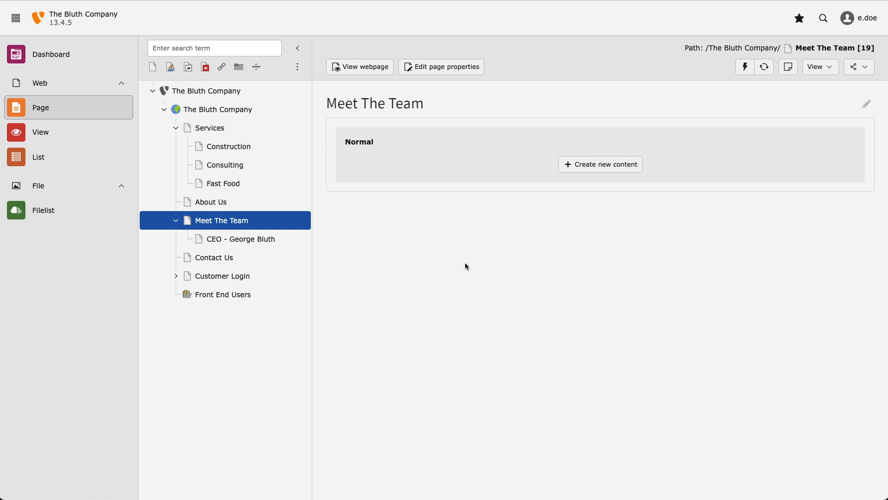